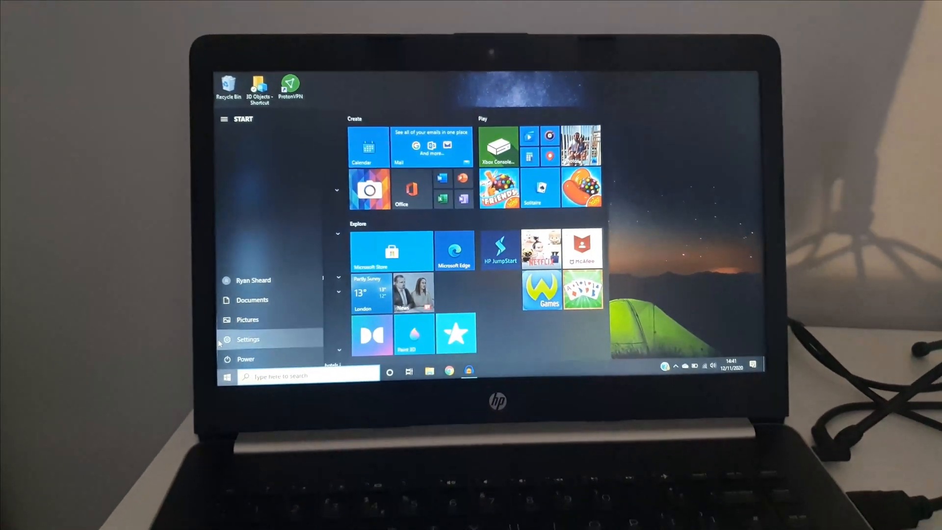
- Reach the Display page via Start > Settings > System > Display
{"action": "left_click", "coordinate": [249, 340]}
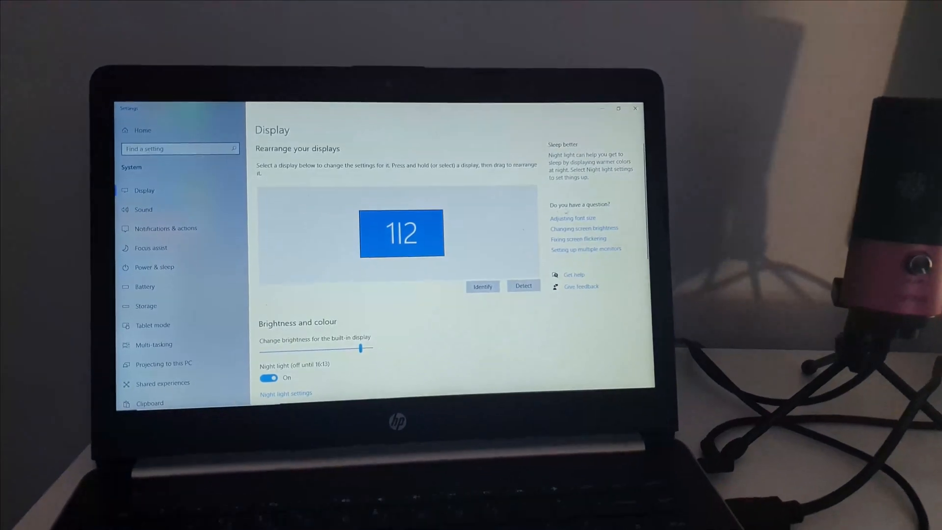
- Reveal the Multiple displays dropdown, currently 'Duplicate these displays', and expand its choices
{"action": "scroll", "scroll_direction": "down", "scroll_amount": 3}
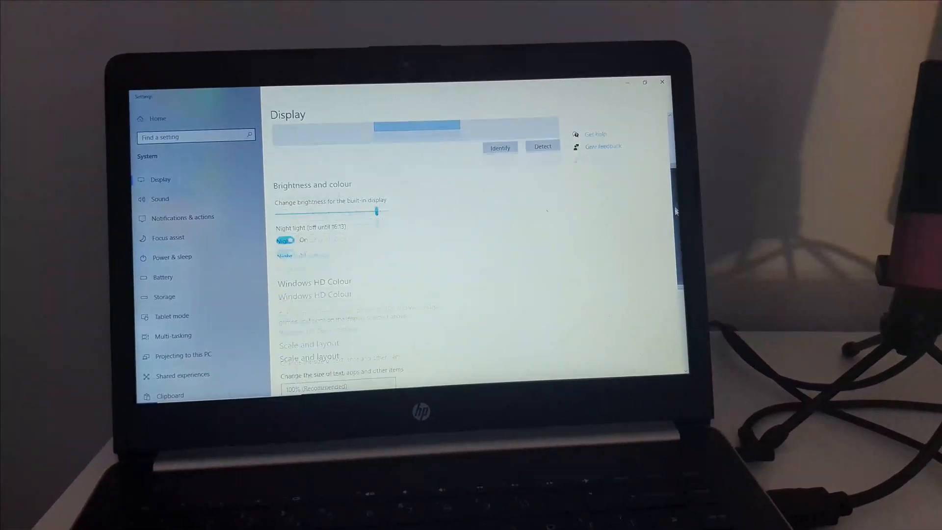
{"action": "scroll", "scroll_direction": "down", "scroll_amount": 3}
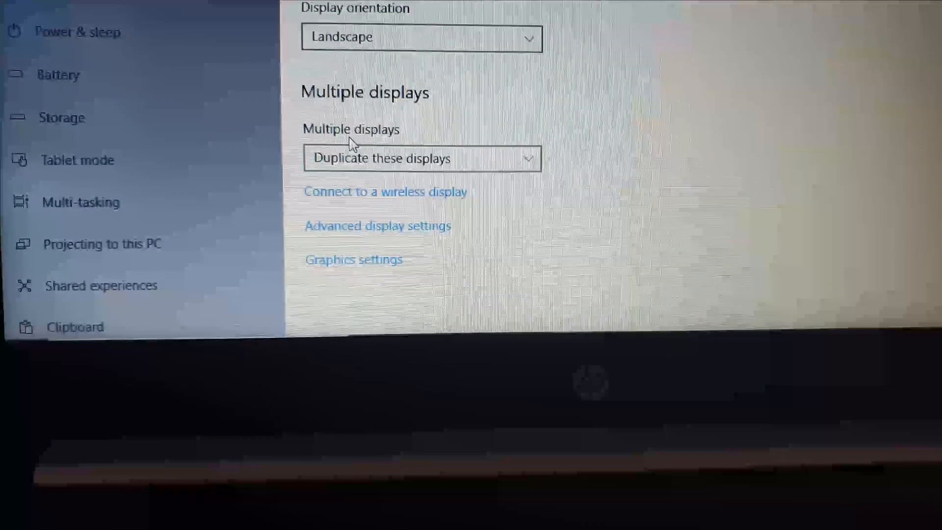
{"action": "left_click", "coordinate": [421, 159]}
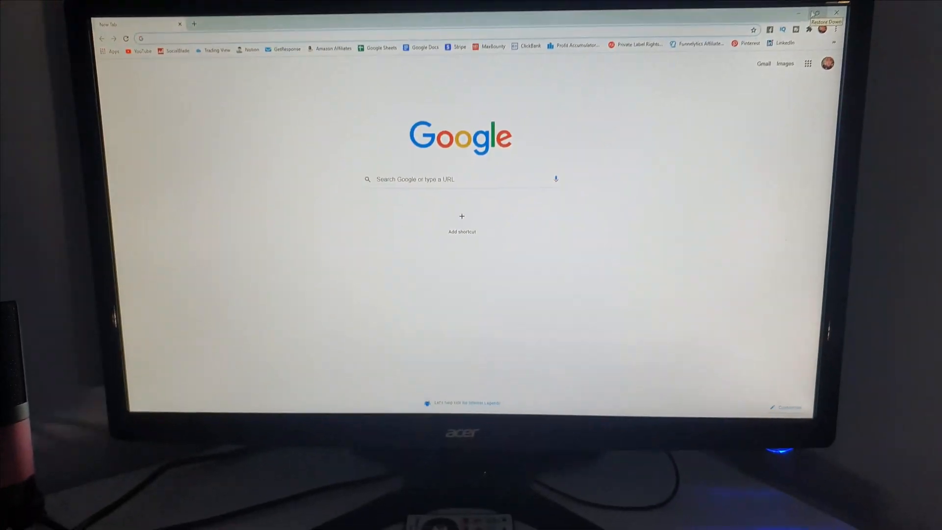
- Restore the Chrome window down, move it to the laptop screen and maximize it there
{"action": "left_click", "coordinate": [815, 13]}
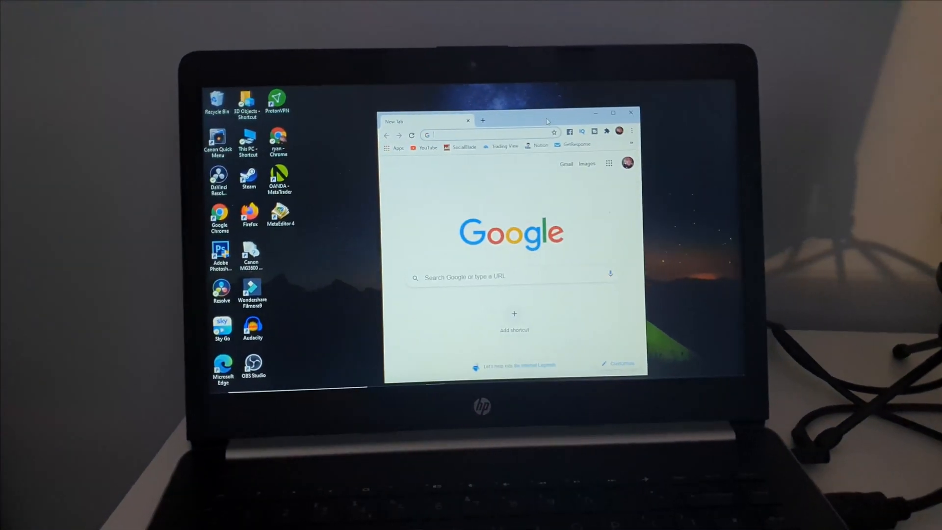
{"action": "left_click", "coordinate": [613, 113]}
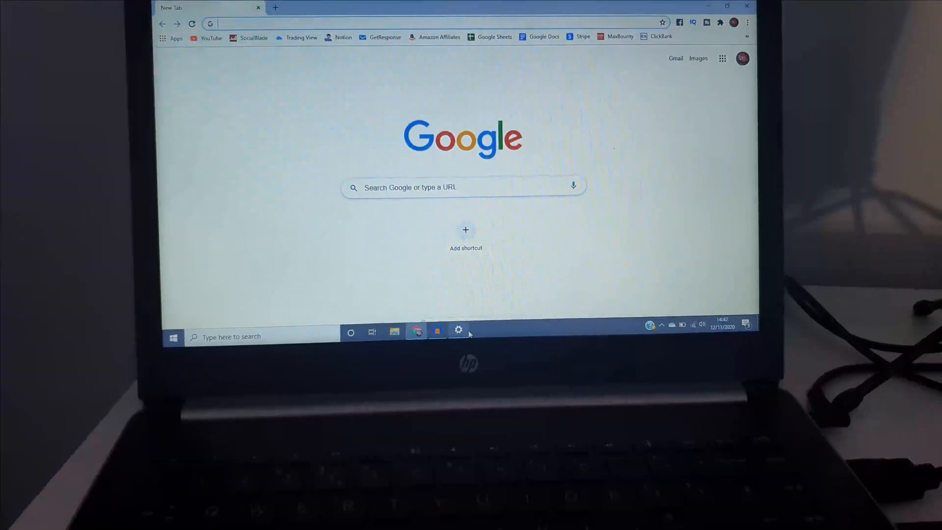
- Return to Display settings and scroll up to 'Rearrange your displays', now reading 'Extend these displays'
{"action": "left_click", "coordinate": [458, 331]}
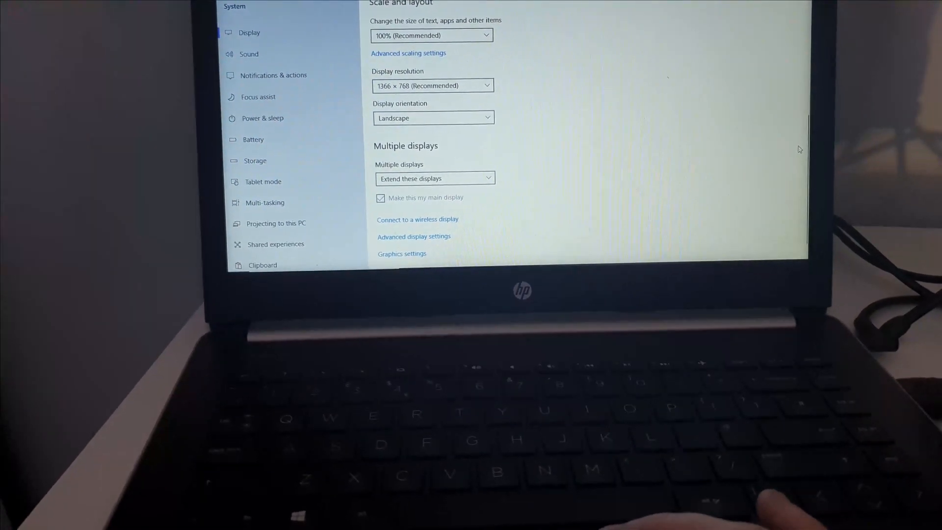
{"action": "scroll", "scroll_direction": "up", "scroll_amount": 3}
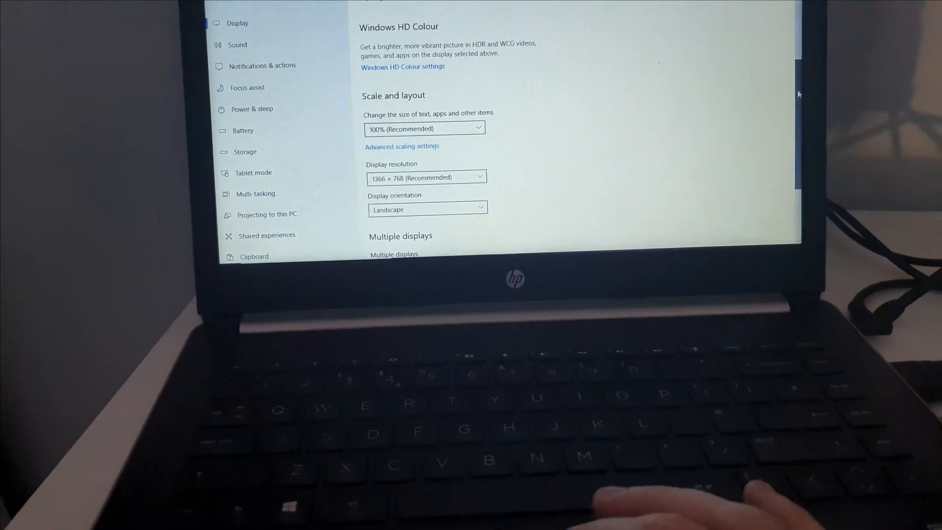
{"action": "scroll", "scroll_direction": "up", "scroll_amount": 3}
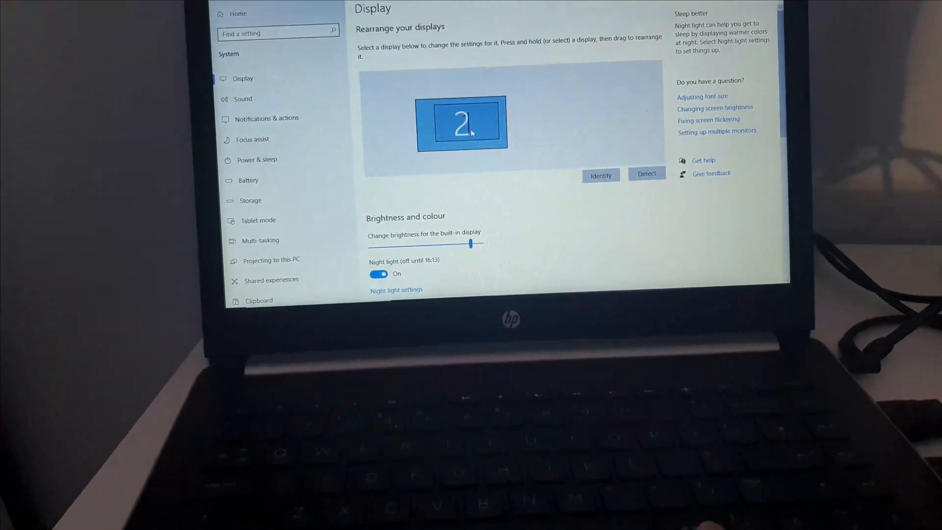